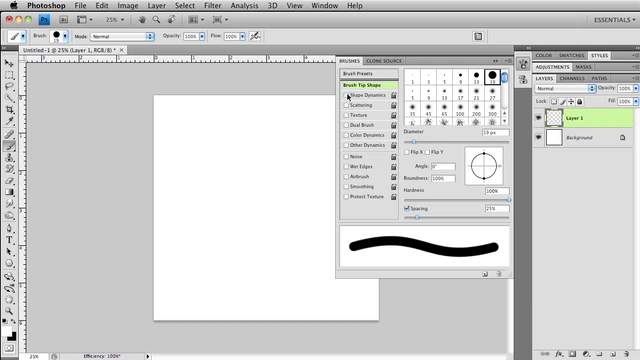
# Confirm the hard round brush tip with increased spacing and return to the canvas
pyautogui.click(356, 70)
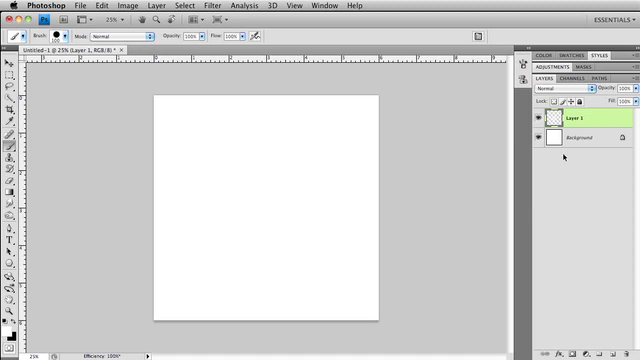
# Paint a curved stroke of spaced white circles on the transparent layer
pyautogui.click(532, 144)
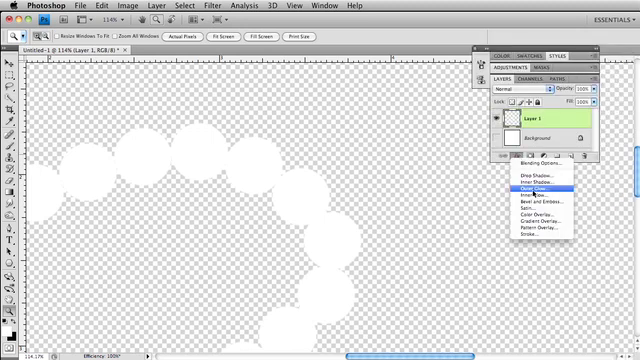
# Add a Bevel and Emboss style and tune depth, size and soften for rounder spheres
pyautogui.click(540, 204)
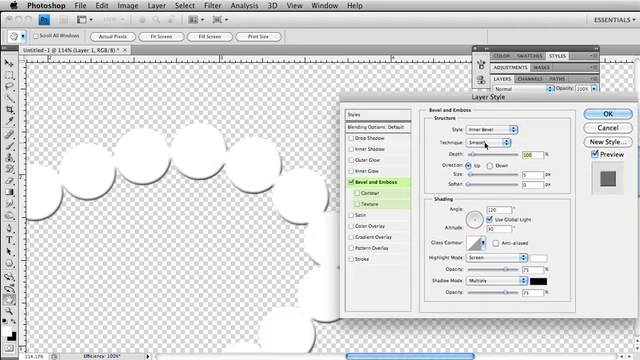
pyautogui.click(490, 148)
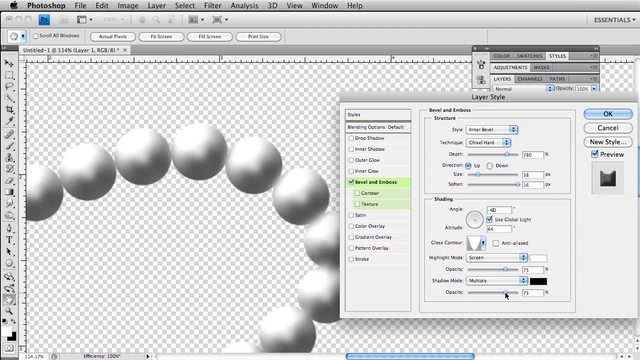
pyautogui.moveTo(304, 206)
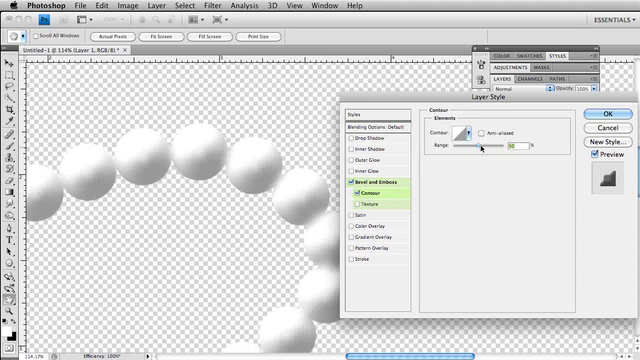
# Apply a preset contour, then reshape its curve in Contour Editor for a glossier highlight
pyautogui.click(468, 136)
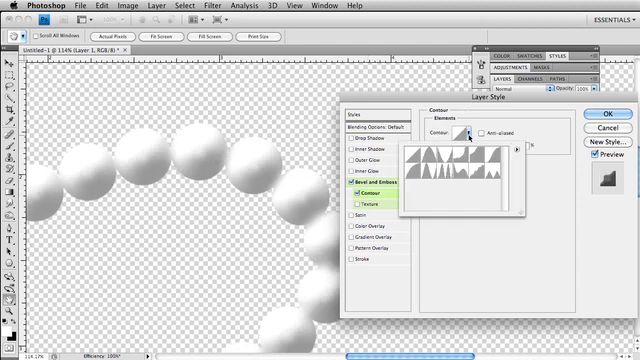
pyautogui.click(492, 132)
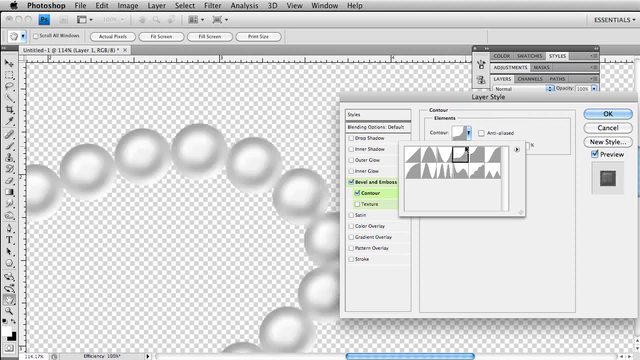
pyautogui.click(466, 136)
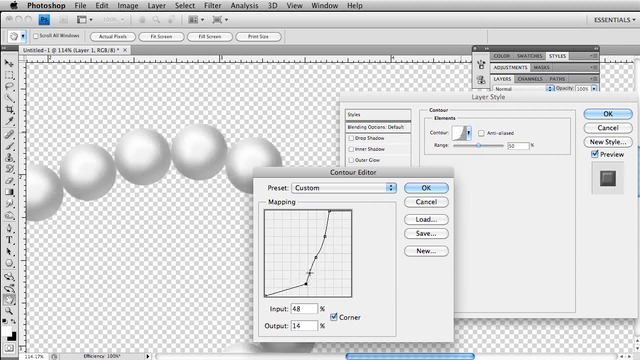
pyautogui.moveTo(324, 244); pyautogui.dragTo(330, 230)
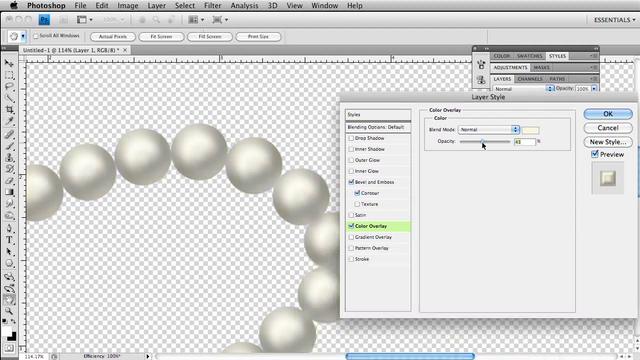
# Lower the Color Overlay opacity so the cream tint stays soft
pyautogui.moveTo(484, 148); pyautogui.dragTo(476, 148)
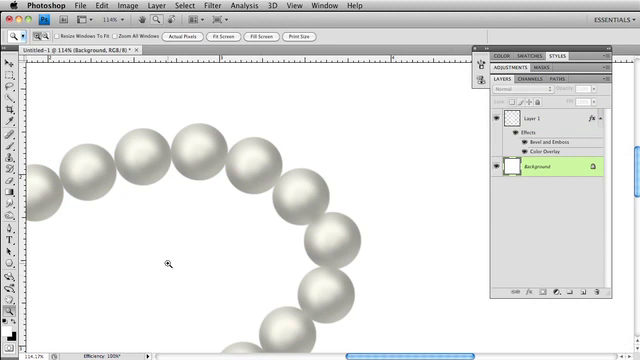
# Select the pearls layer with the white background visible behind the beads
pyautogui.click(550, 126)
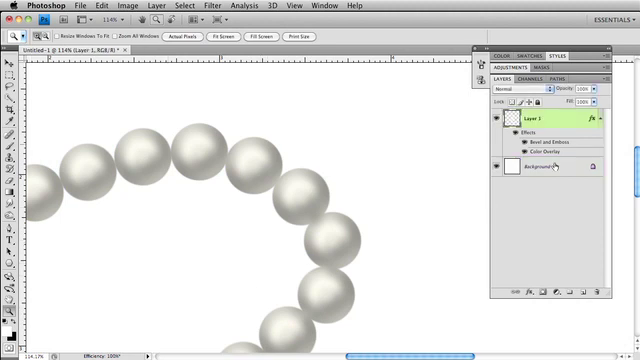